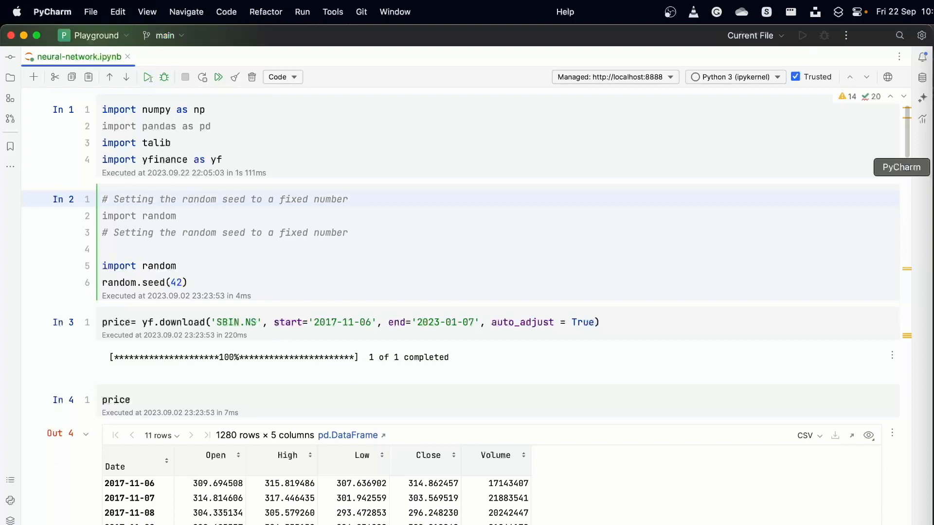
mouse_move(571, 70)
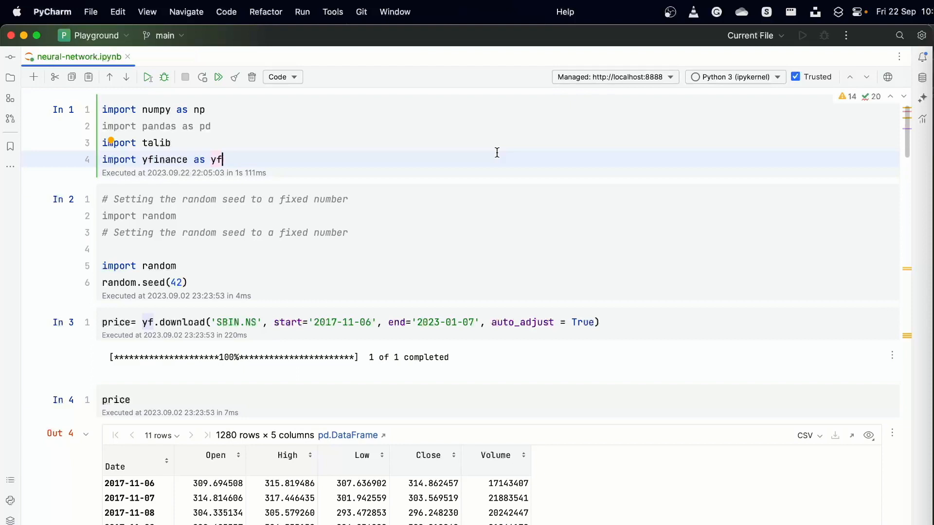
mouse_move(339, 168)
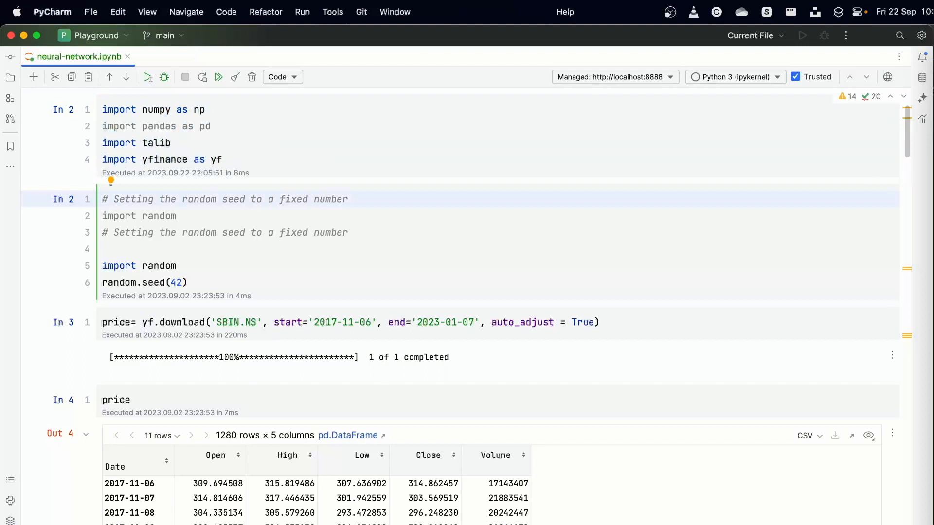
Rerun the random-seed cell and the SBIN.NS yf.download cell
click(102, 199)
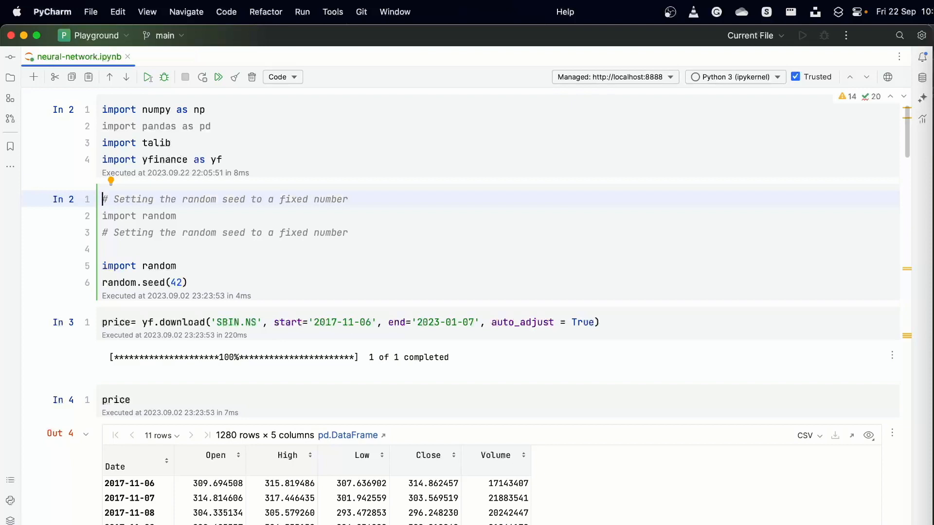
click(309, 249)
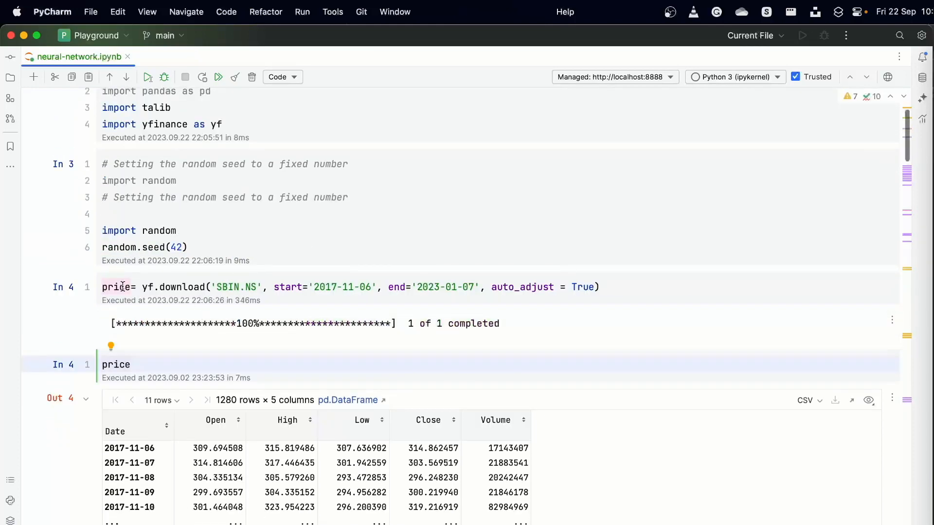
mouse_move(291, 282)
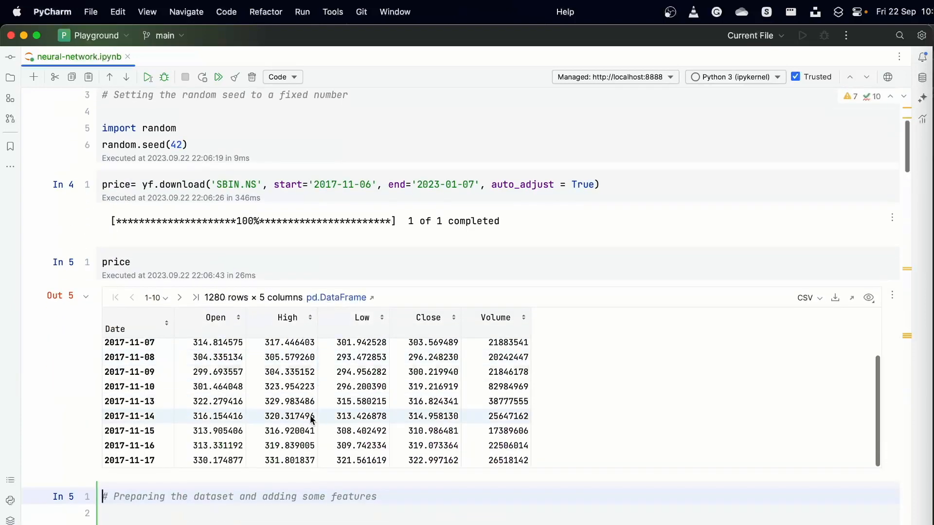
scroll(down, 3)
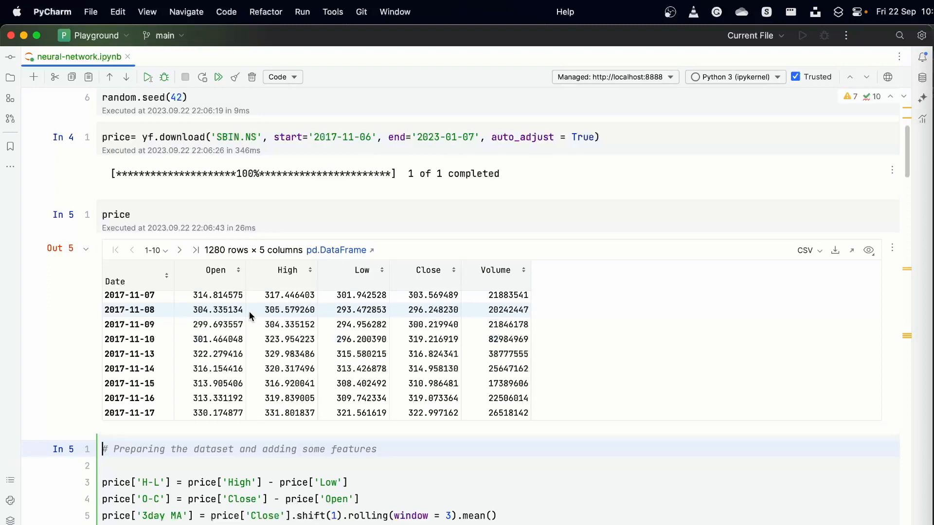
scroll(down, 3)
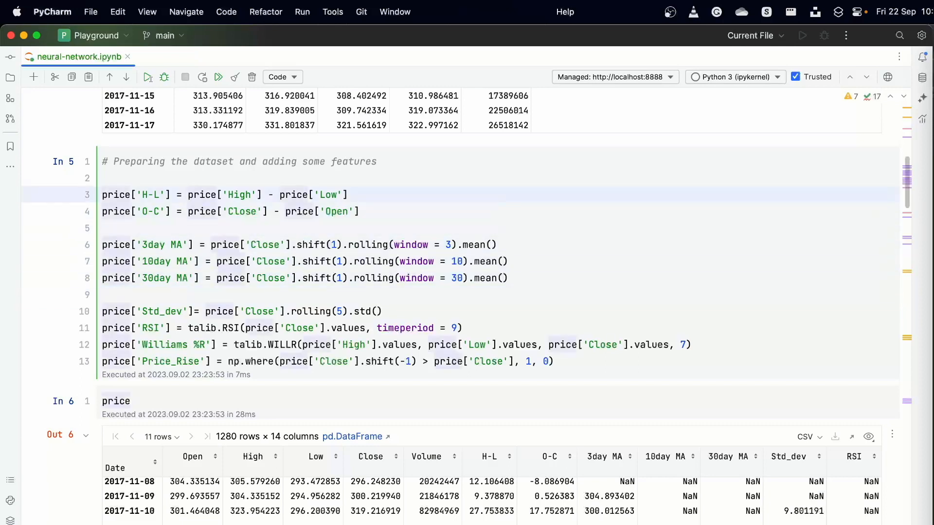
Review the H-L, 30-day moving average and RSI feature lines in the feature-engineering cell
double_click(117, 195)
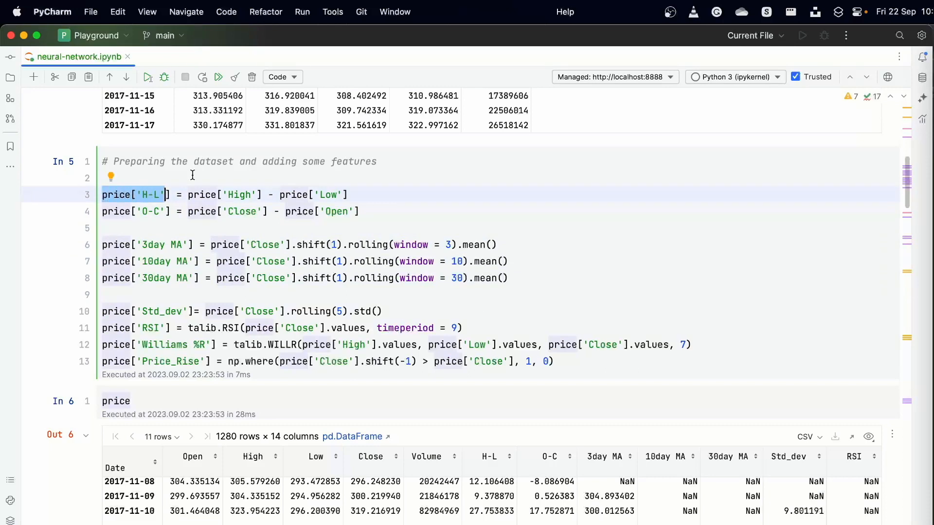
click(210, 195)
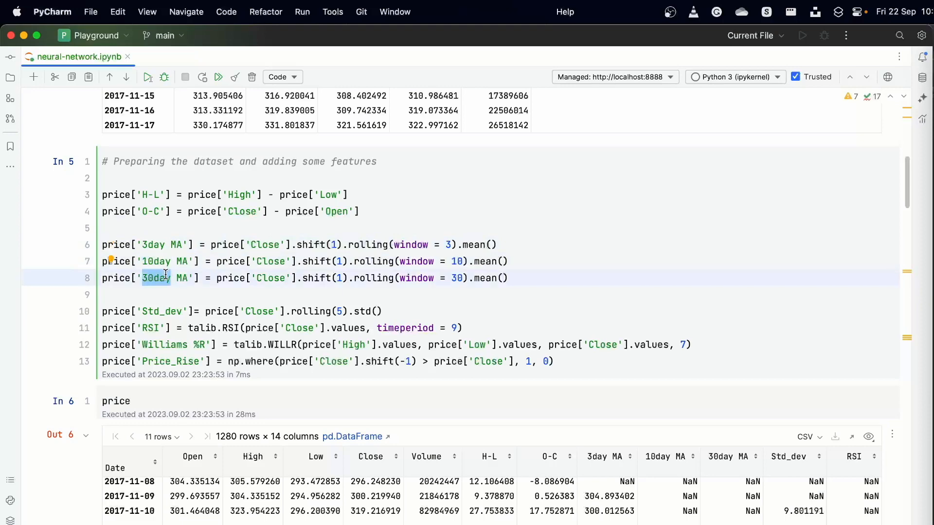
scroll(down, 3)
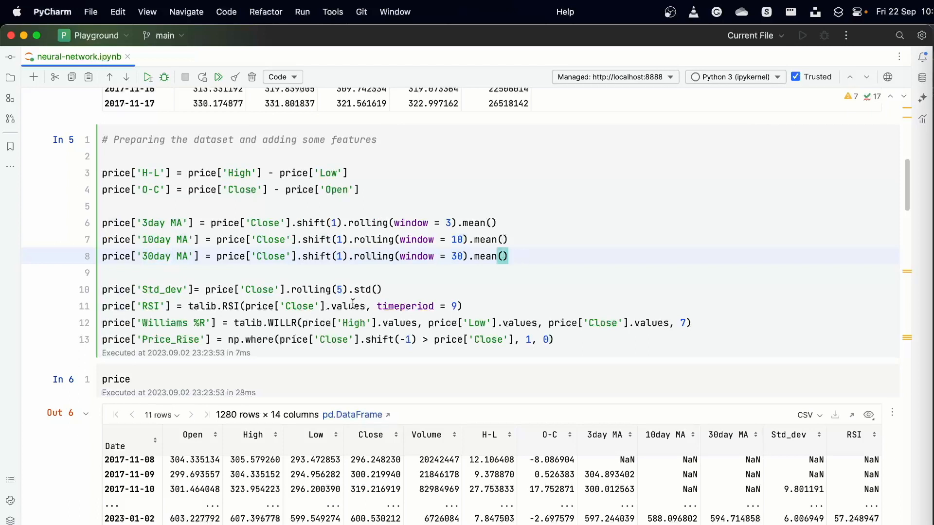
click(374, 289)
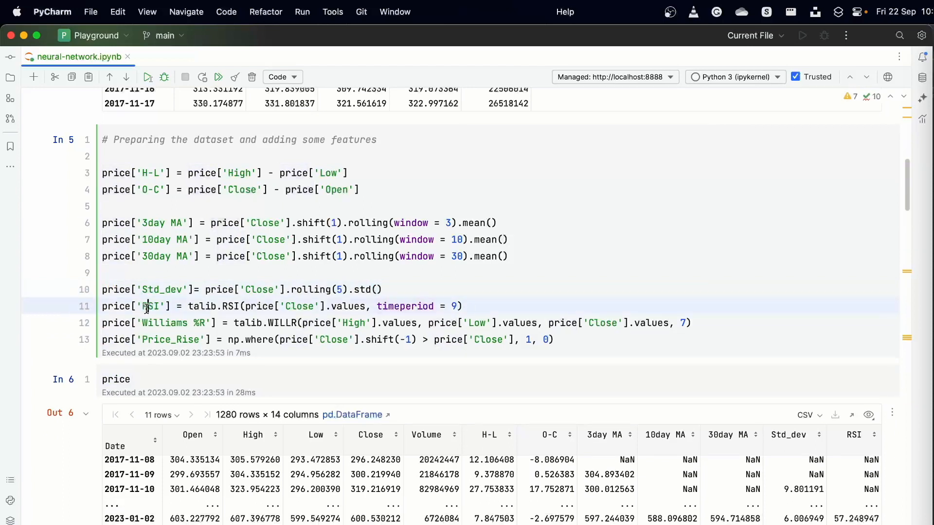
double_click(151, 307)
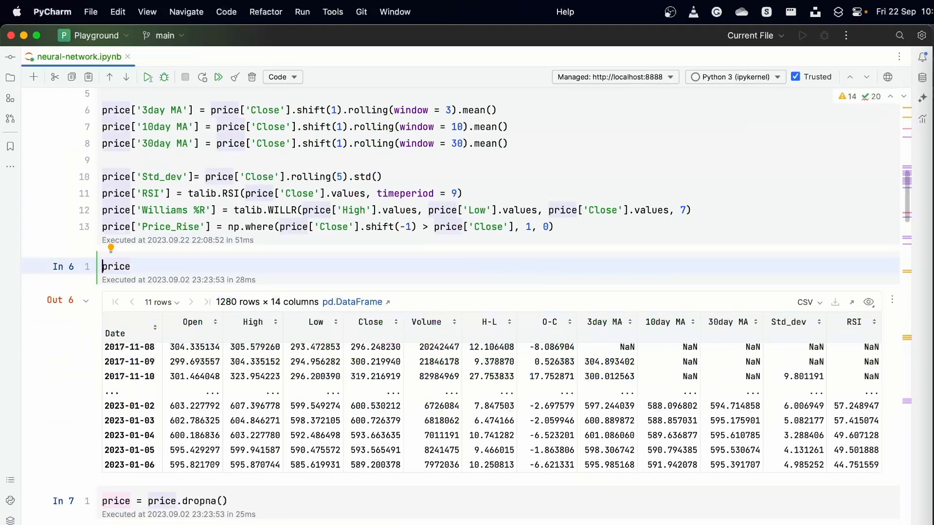
Run the price display, dropna, head and X/y iloc cells to show the 14-column table
click(147, 76)
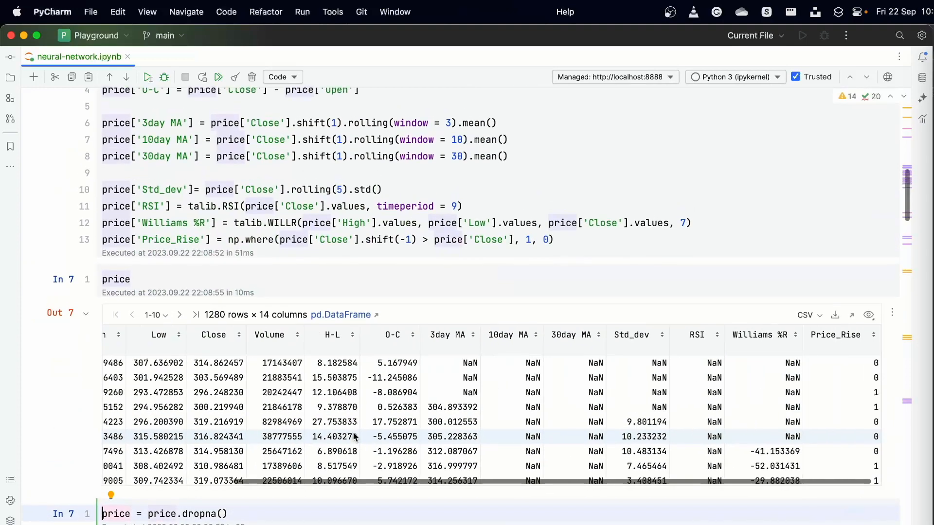
scroll(up, 3)
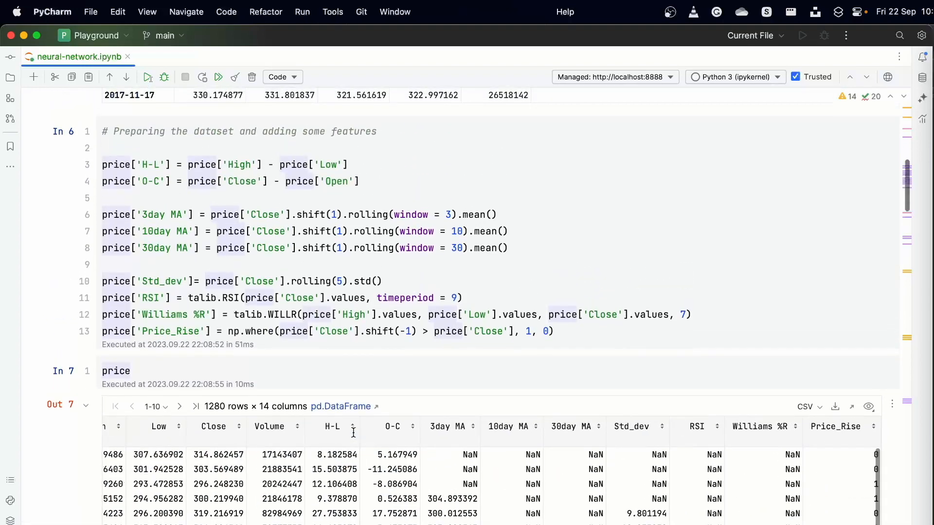
scroll(down, 3)
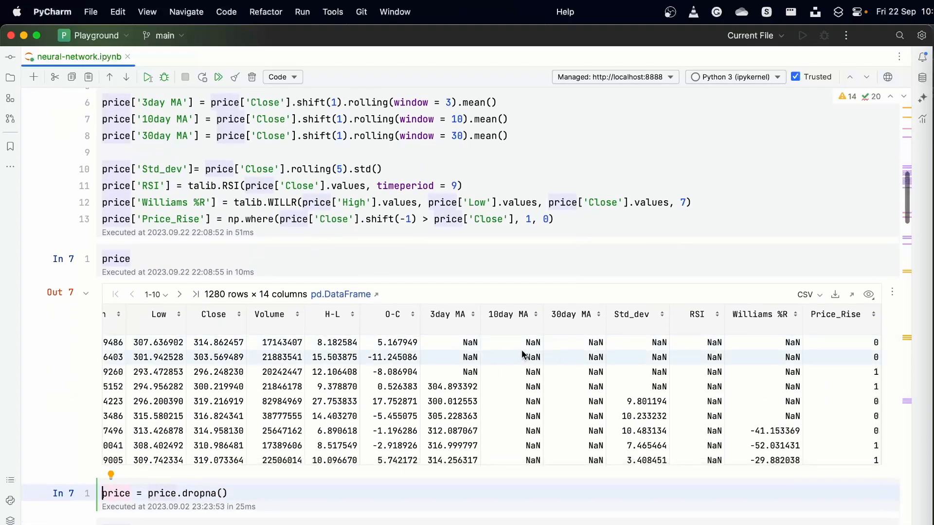
mouse_move(491, 198)
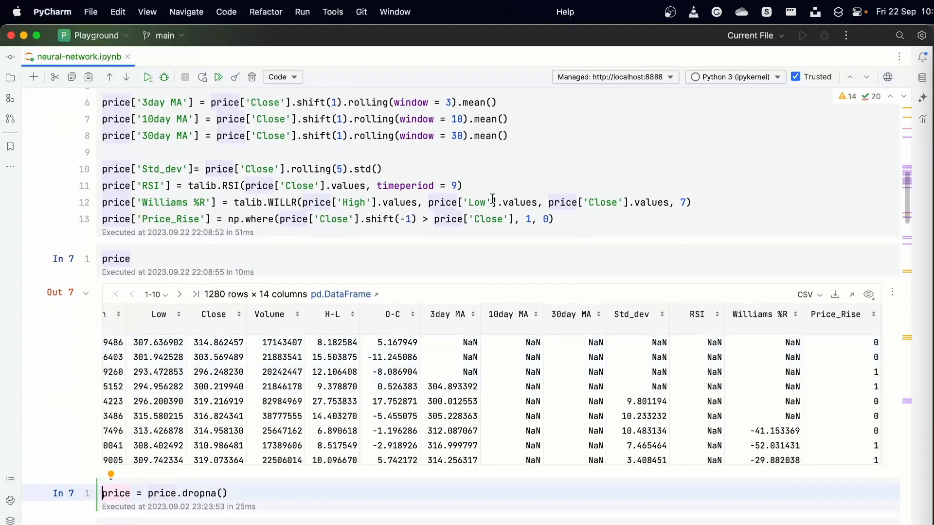
scroll(up, 3)
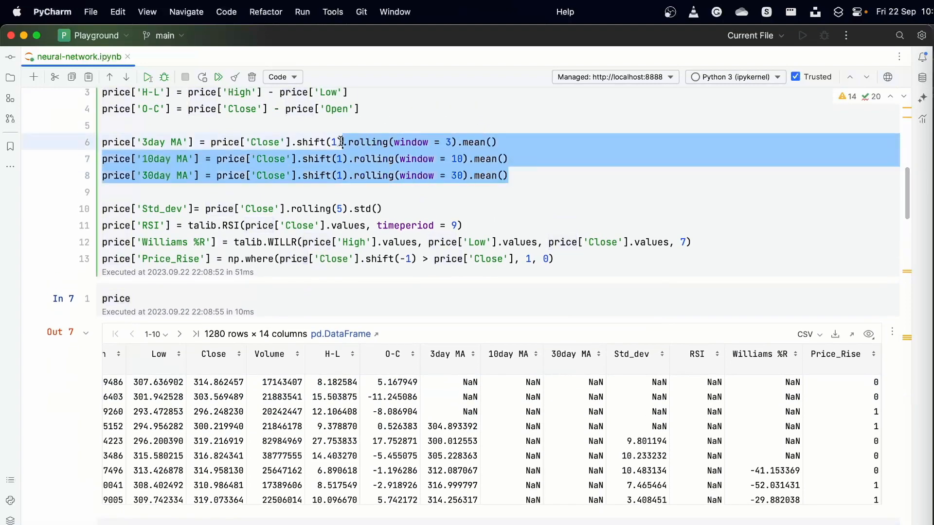
scroll(down, 3)
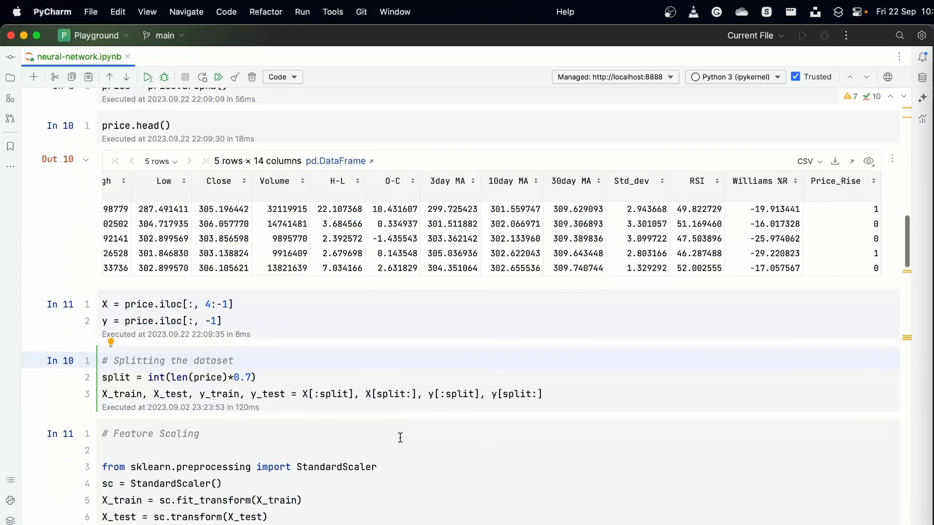
click(147, 77)
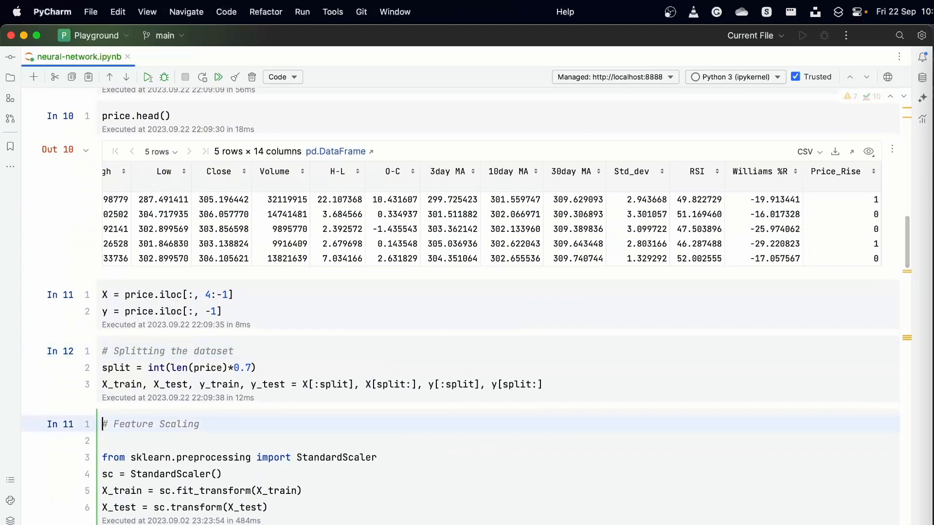
Run the train-test split, scaling, Sequential/Dense, compile and summary cells for the 17,921-parameter model
scroll(down, 3)
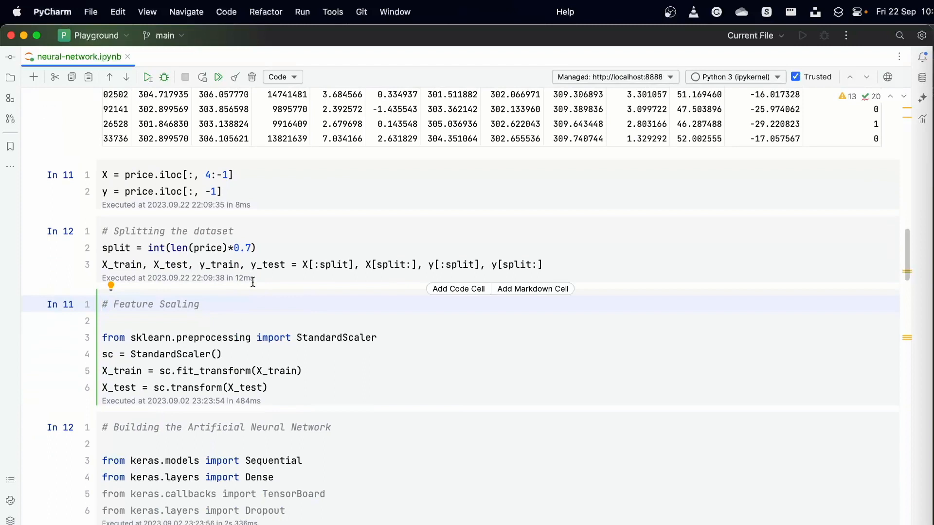
scroll(down, 3)
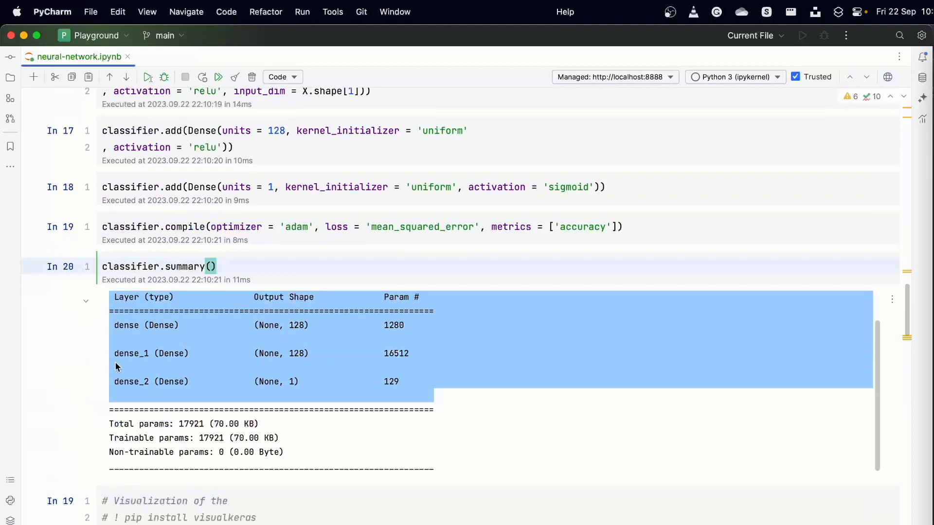
mouse_move(159, 327)
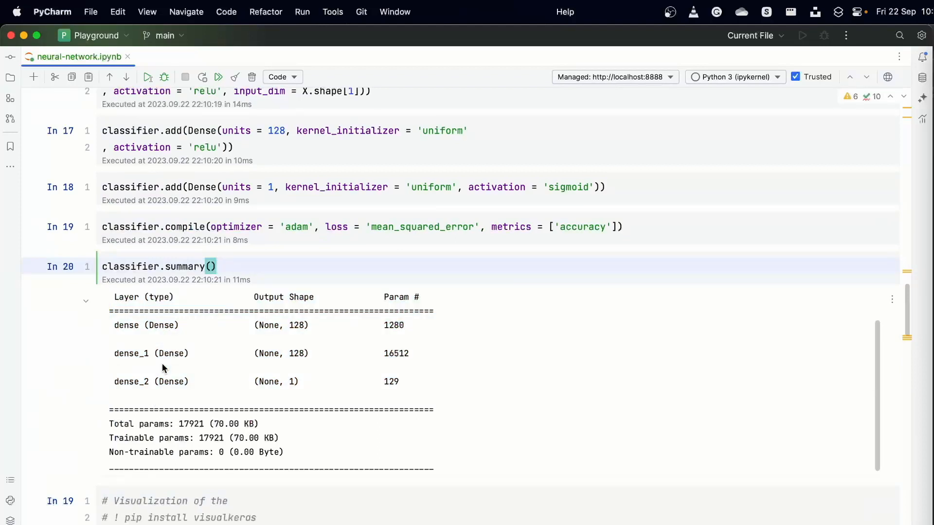
Run the classifier.fit cell to train for 100 epochs
scroll(down, 3)
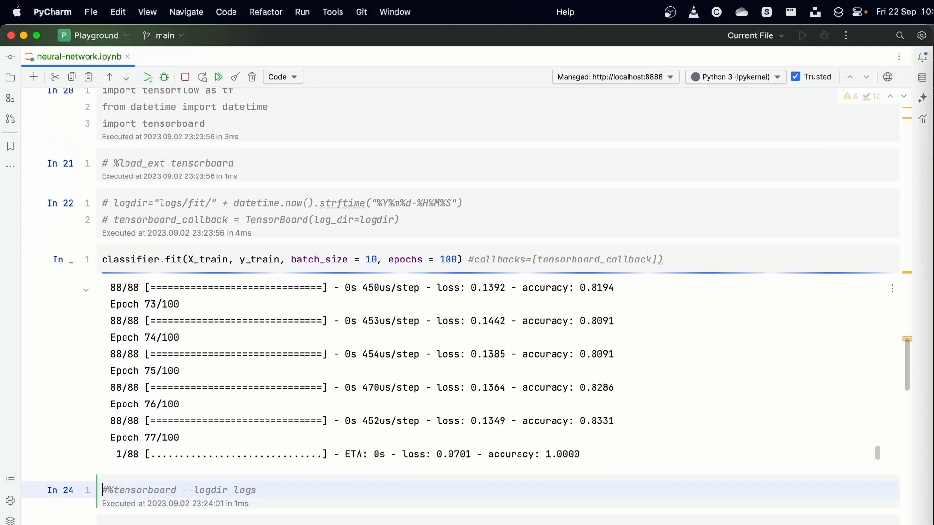
Run the test-set prediction cell and the cell assigning y_pred into price
click(147, 77)
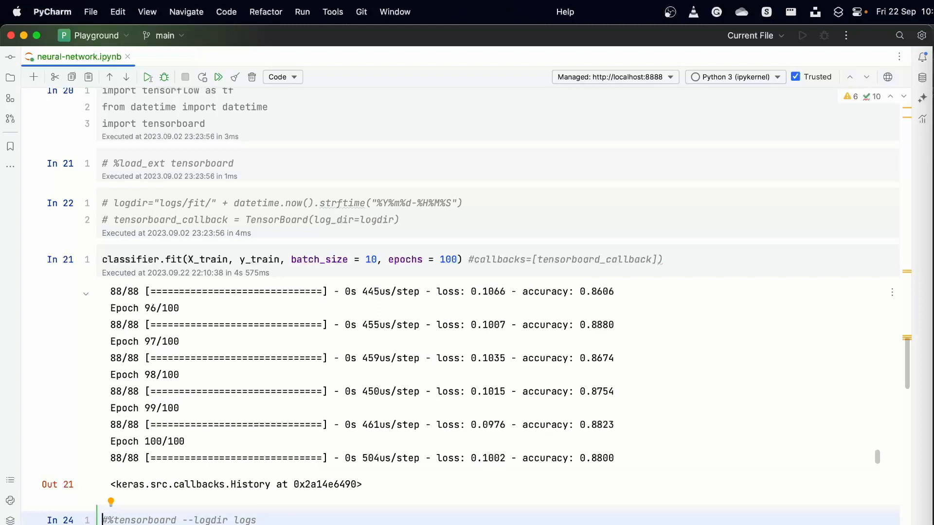
scroll(down, 3)
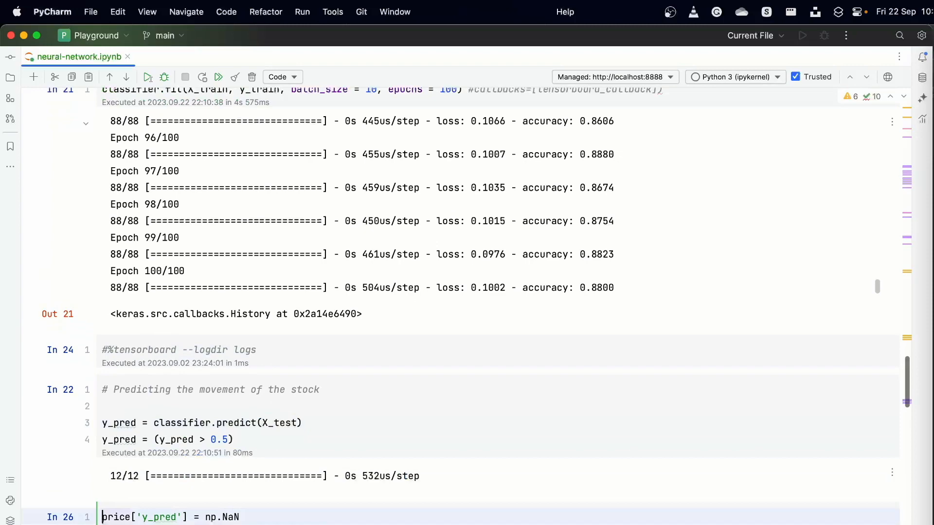
scroll(down, 3)
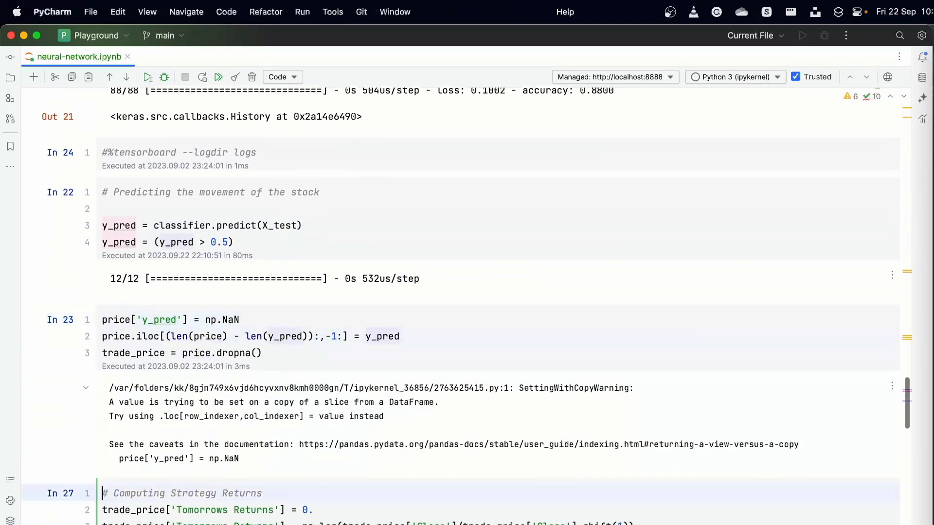
Run the Tomorrows Returns cell and the strategy and cumulative returns cell
scroll(down, 3)
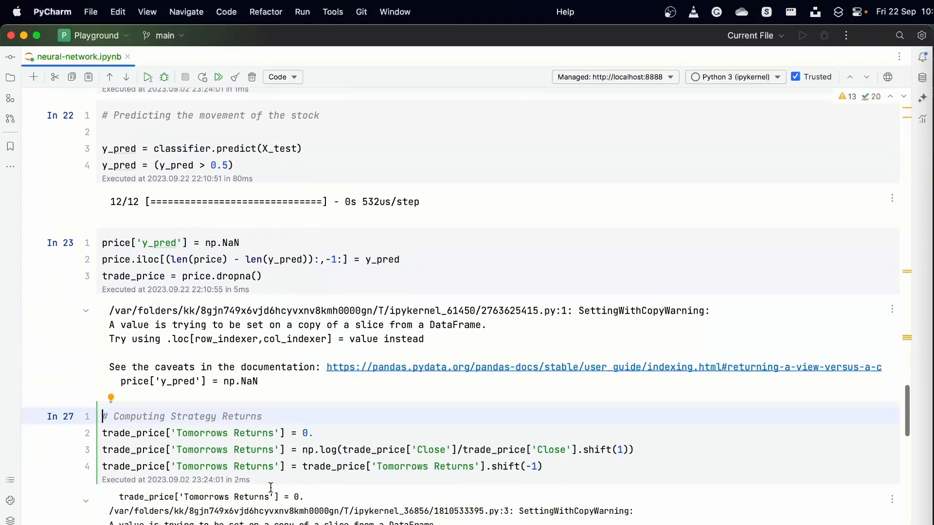
scroll(down, 3)
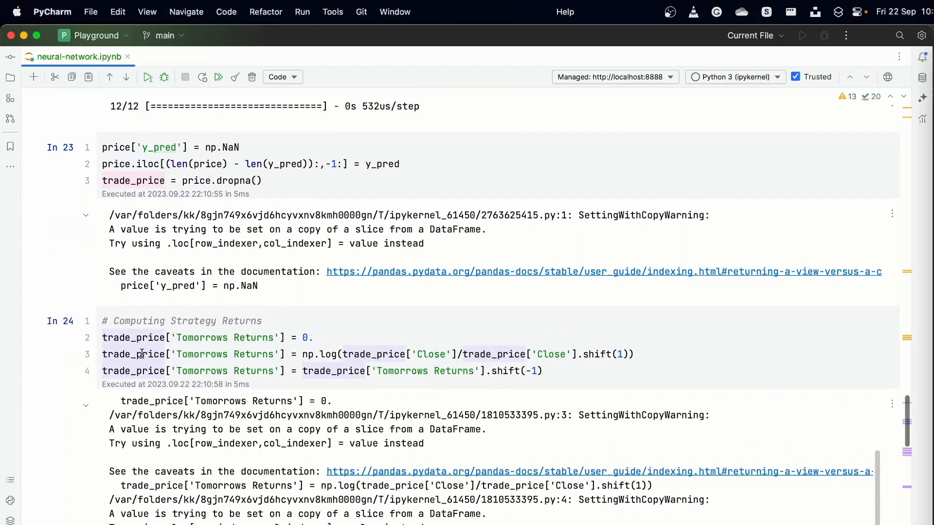
click(328, 354)
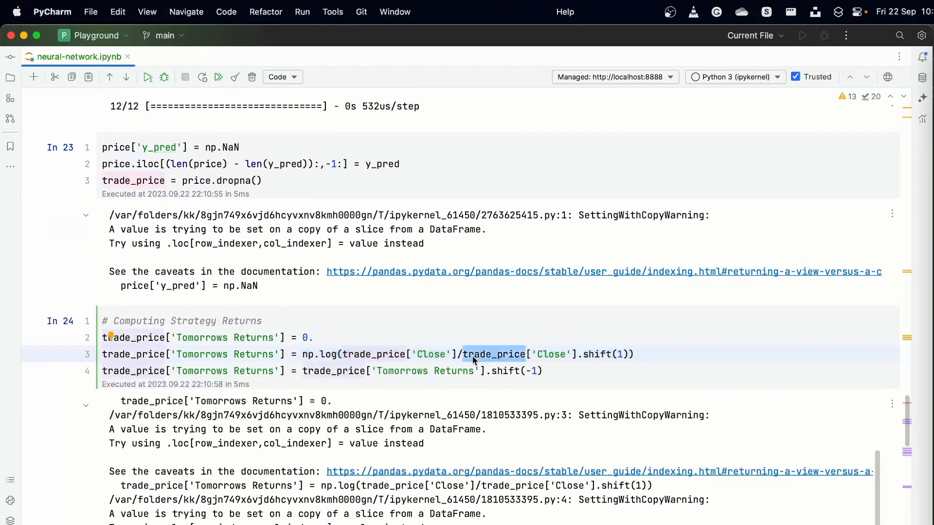
scroll(down, 3)
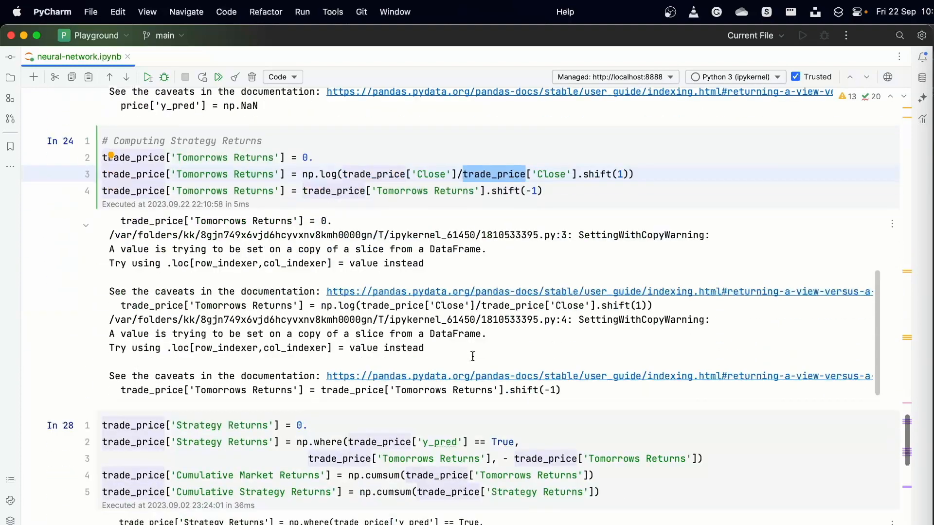
scroll(down, 3)
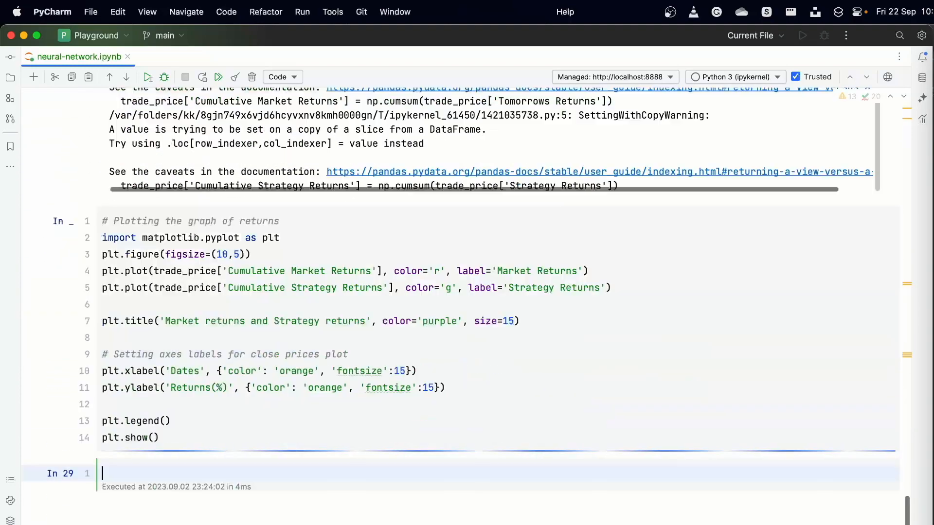
Run the plotting cell to render the Market Returns vs Strategy Returns chart
click(147, 77)
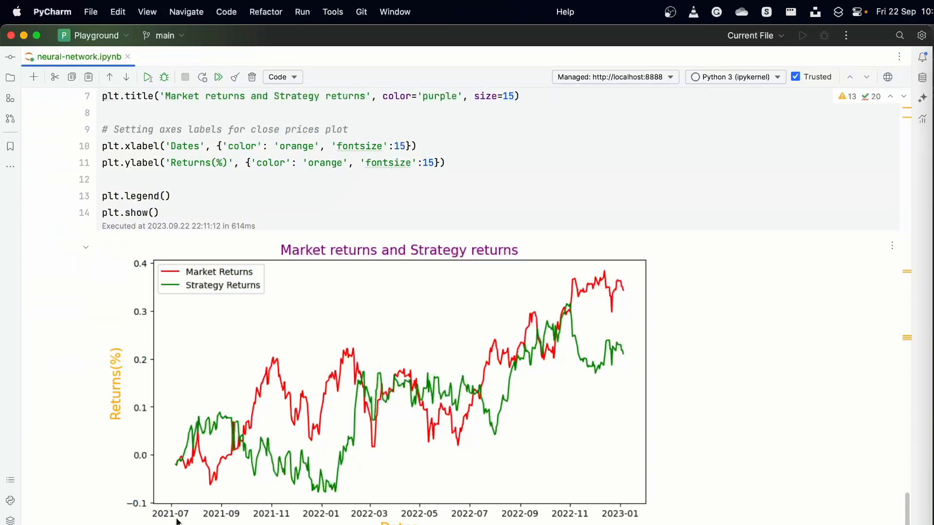
mouse_move(266, 516)
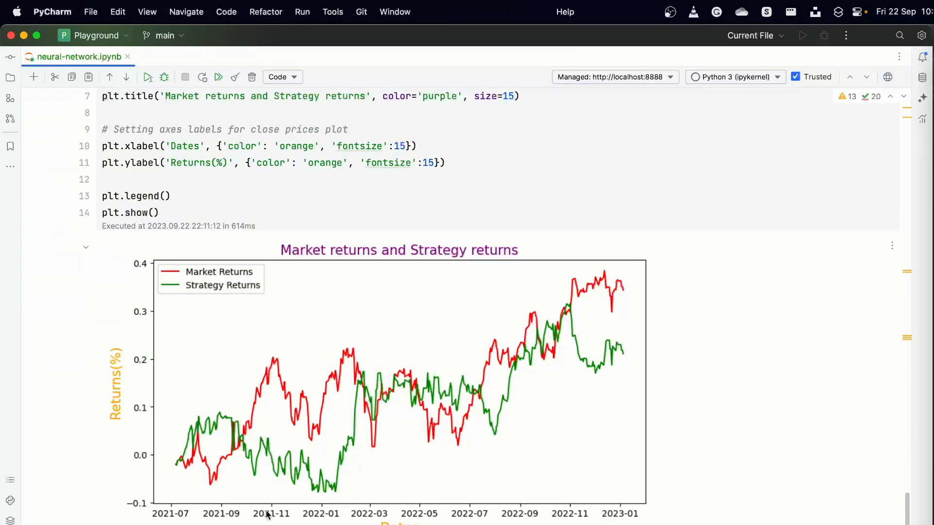
mouse_move(476, 463)
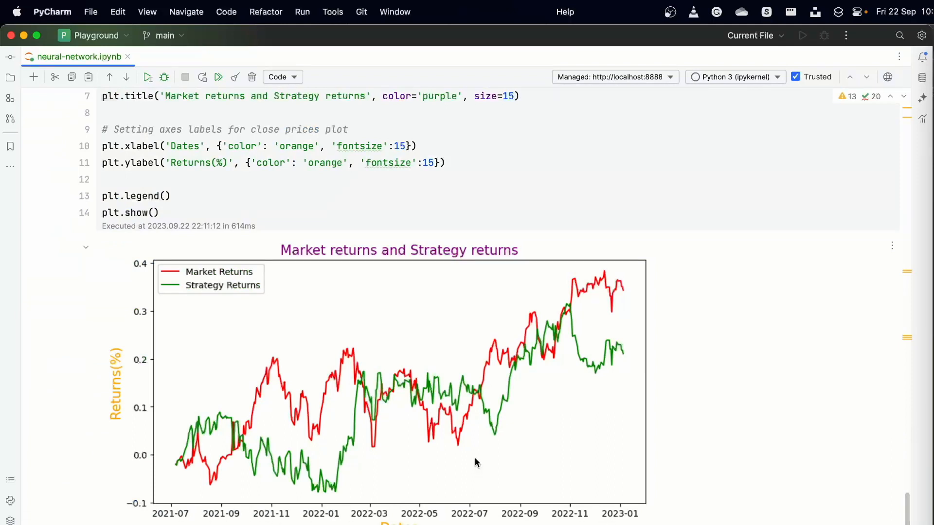
mouse_move(268, 381)
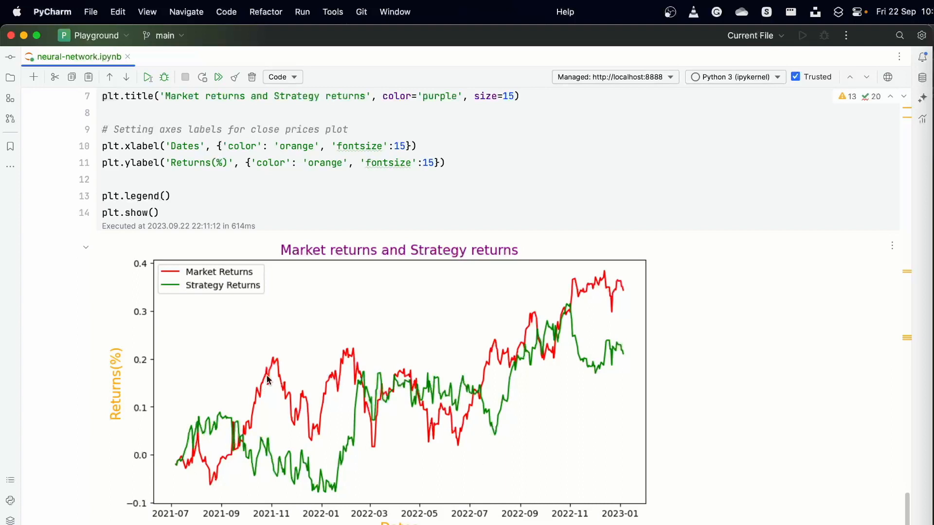
mouse_move(248, 439)
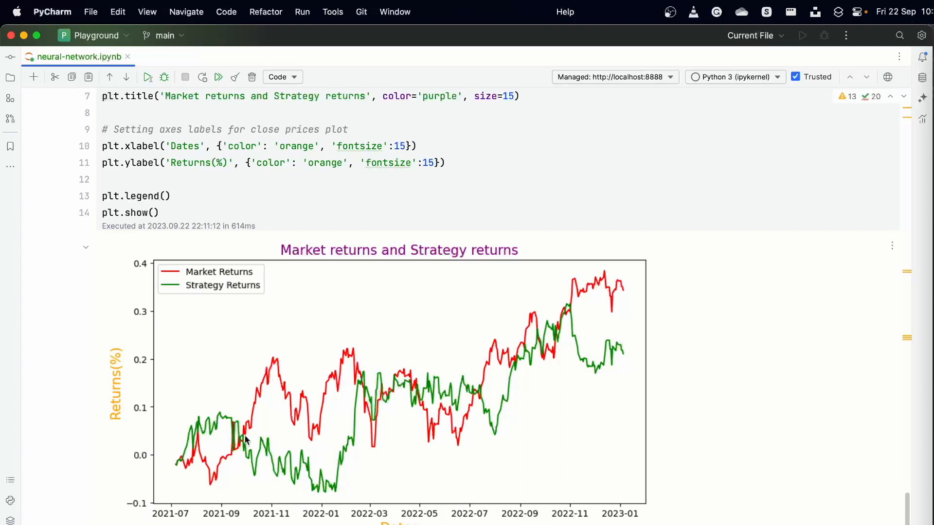
mouse_move(488, 431)
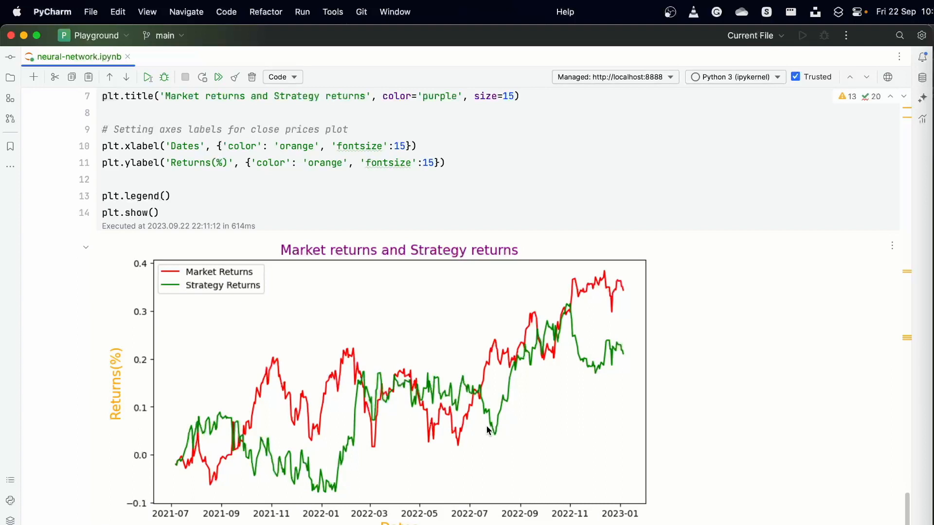
scroll(up, 3)
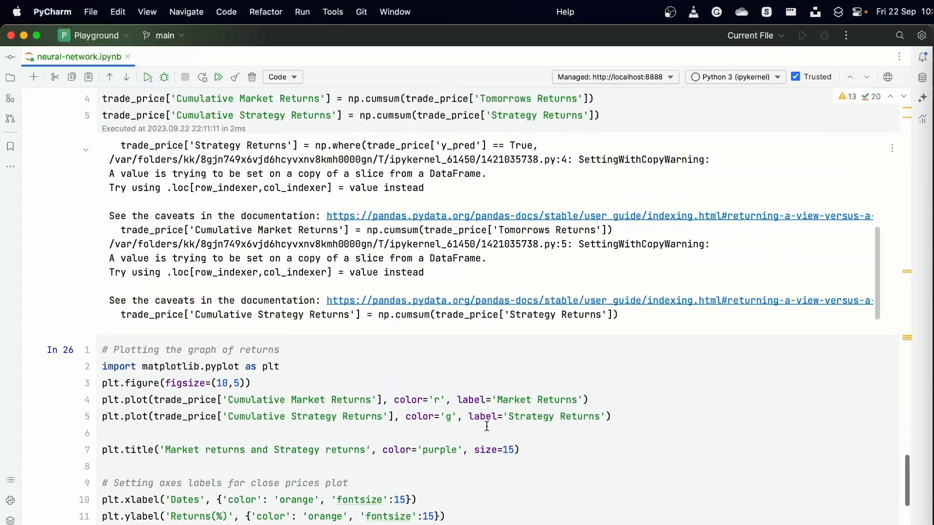
scroll(down, 3)
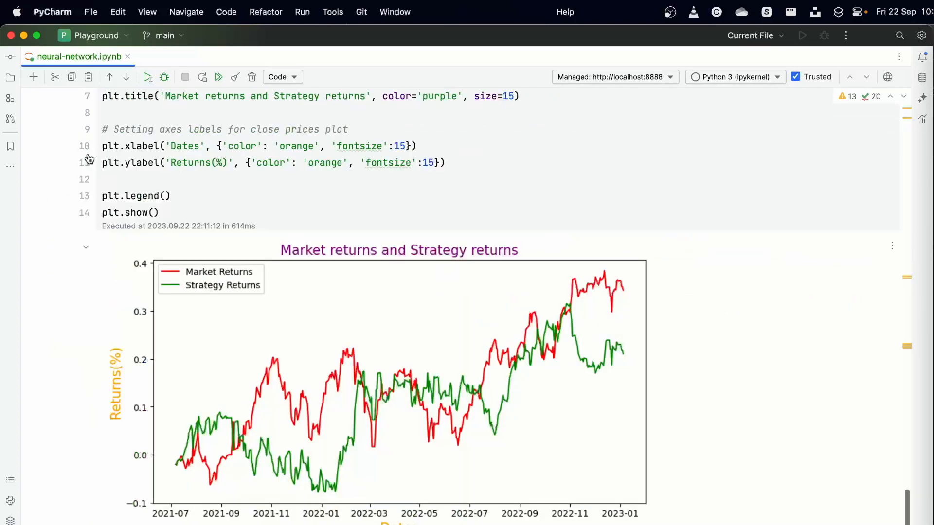
scroll(up, 3)
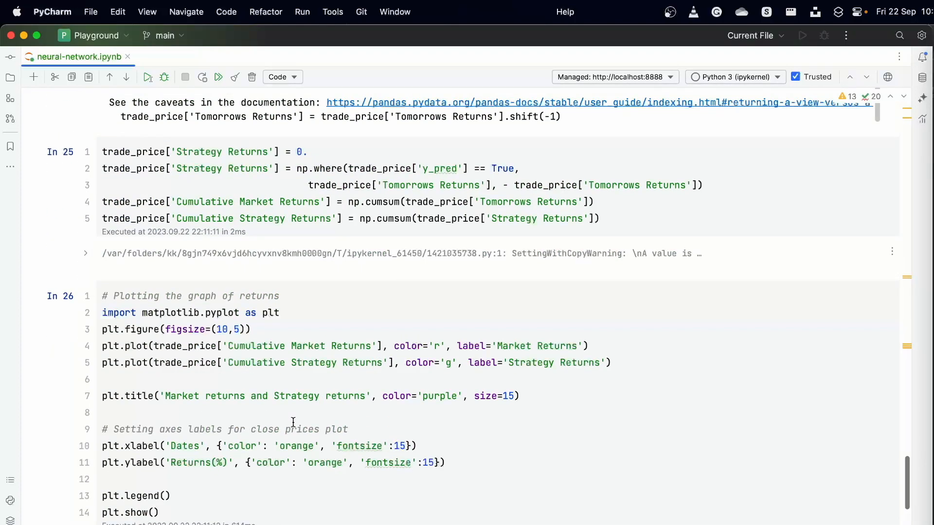
scroll(down, 3)
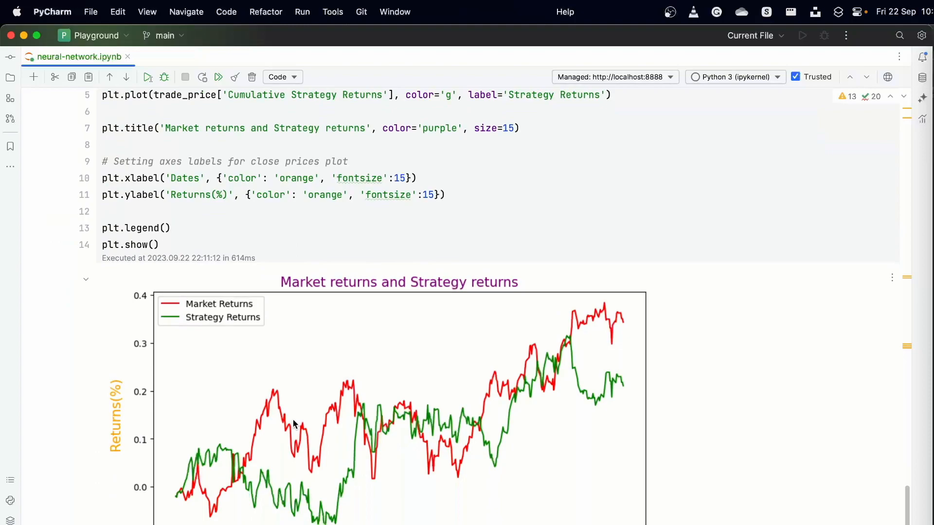
scroll(up, 3)
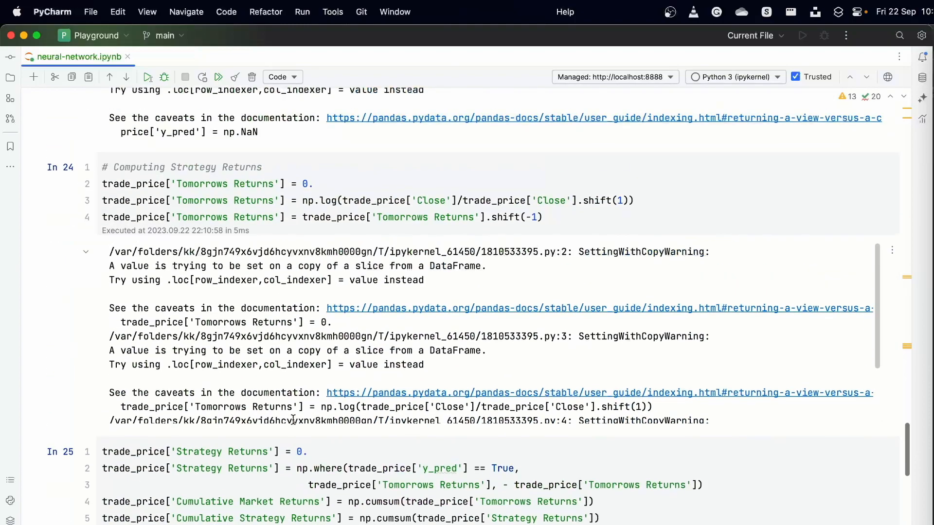
scroll(up, 3)
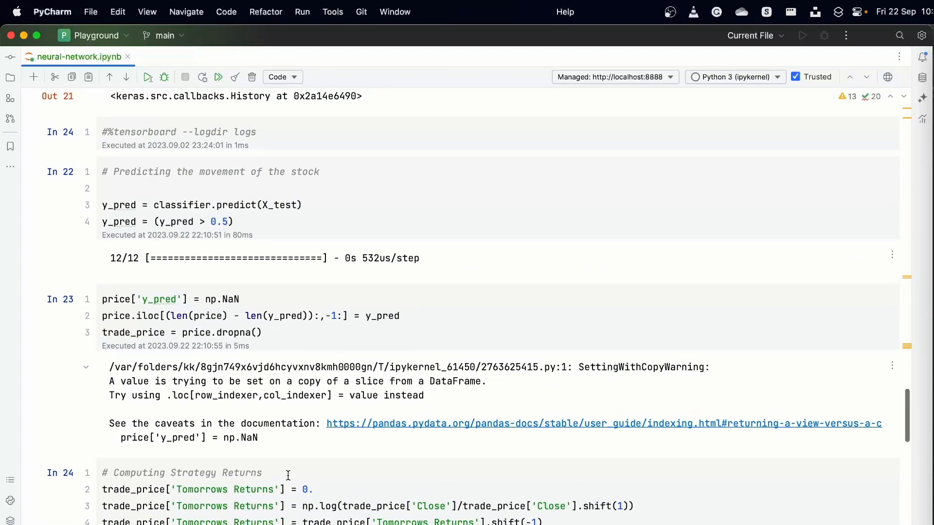
scroll(down, 3)
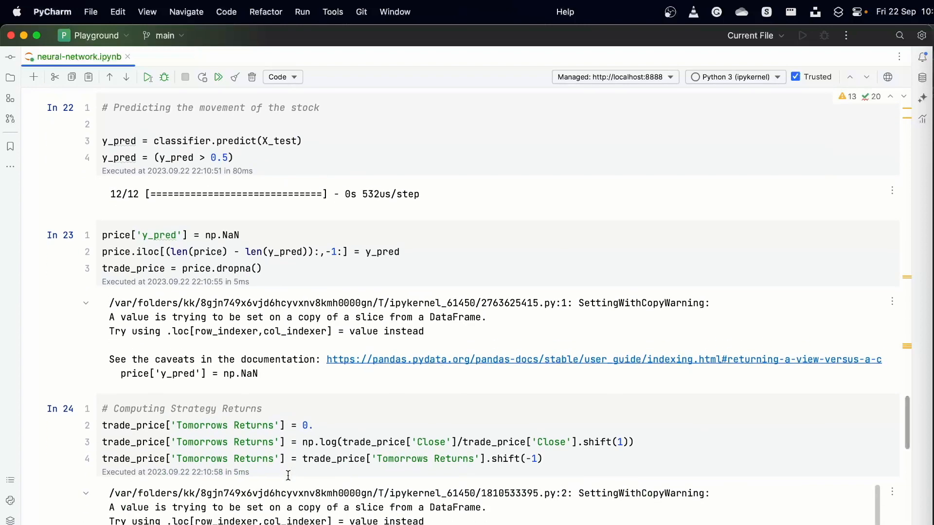
scroll(down, 3)
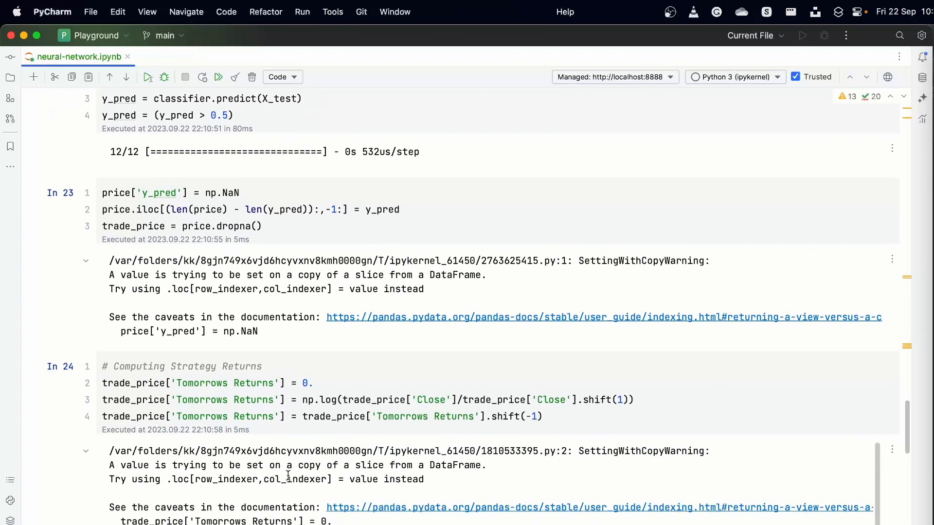
scroll(down, 3)
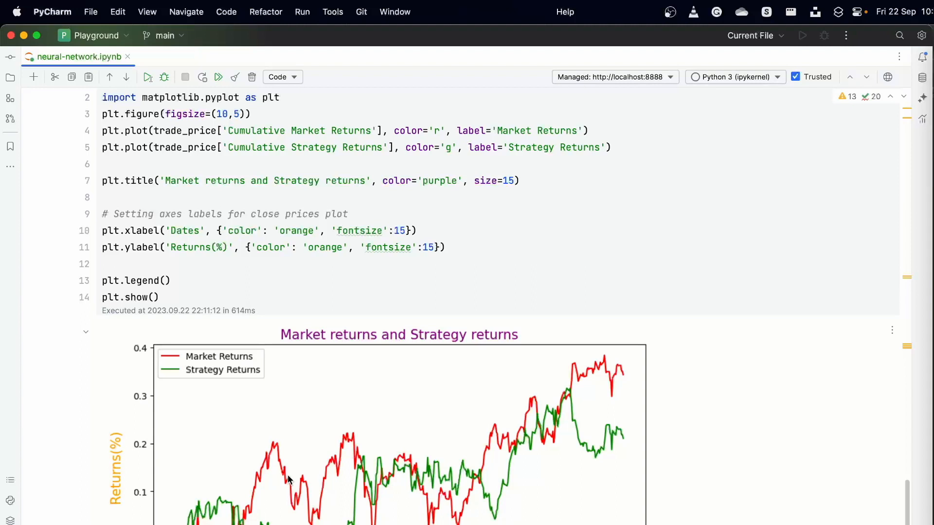
mouse_move(288, 479)
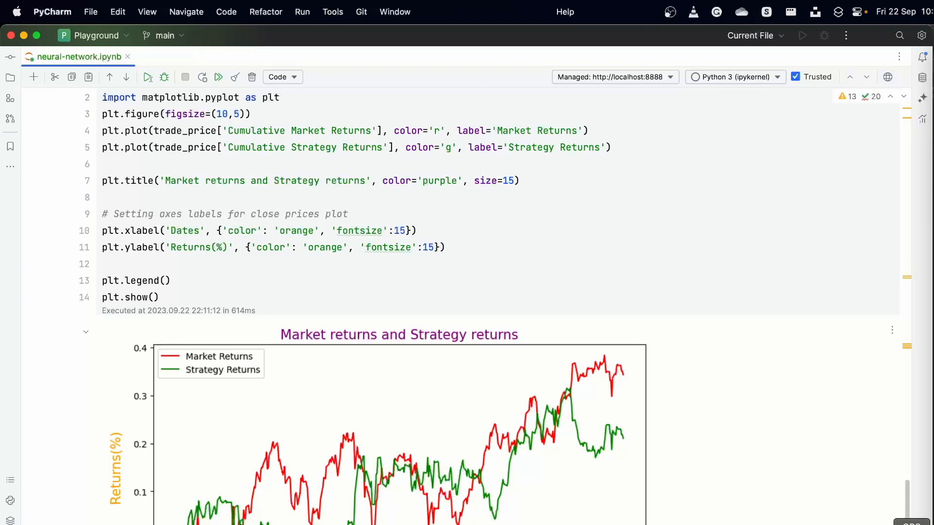